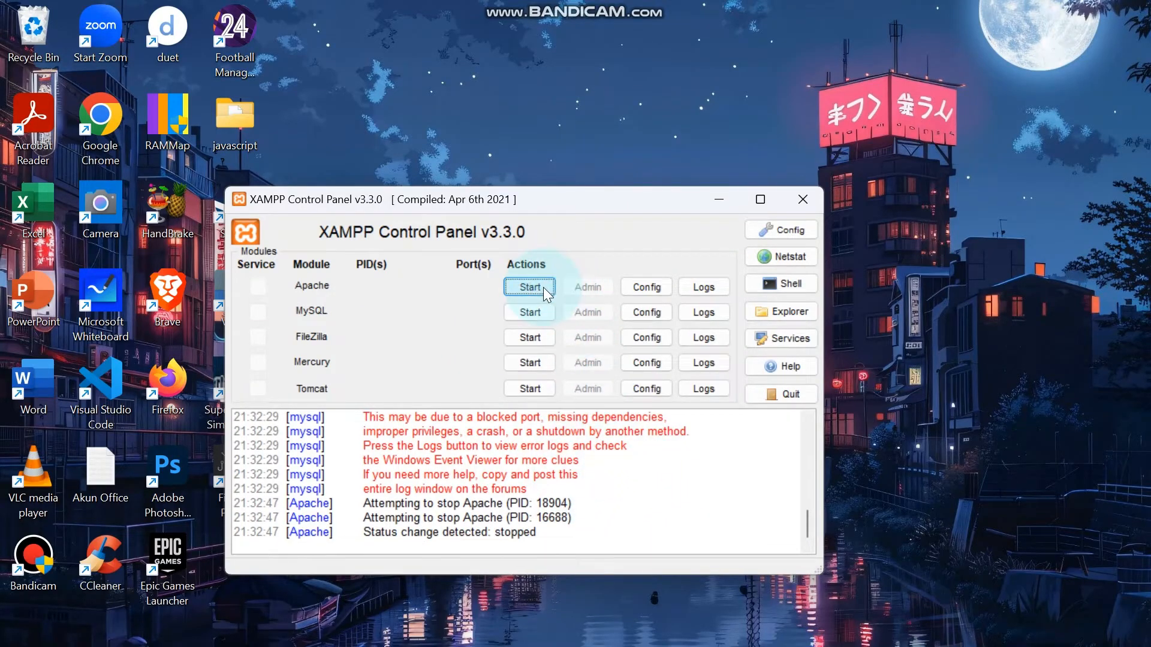
Start Apache on ports 80 and 443 and attempt to start MySQL
{"action": "left_click", "coordinate": [529, 287]}
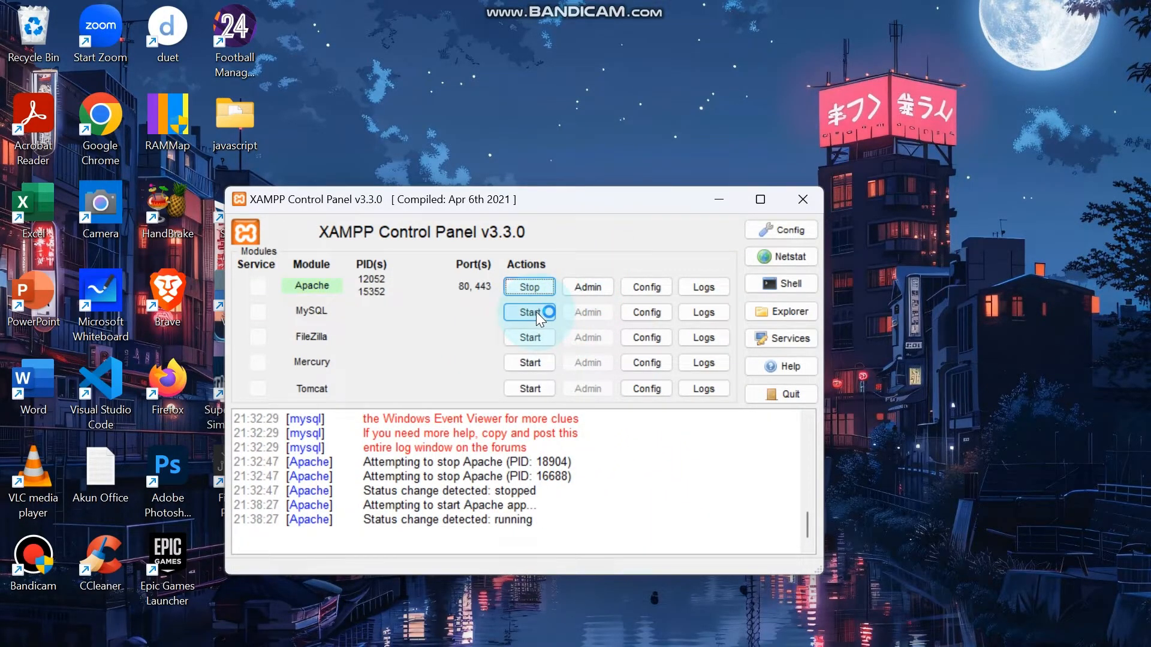
{"action": "left_click", "coordinate": [528, 312]}
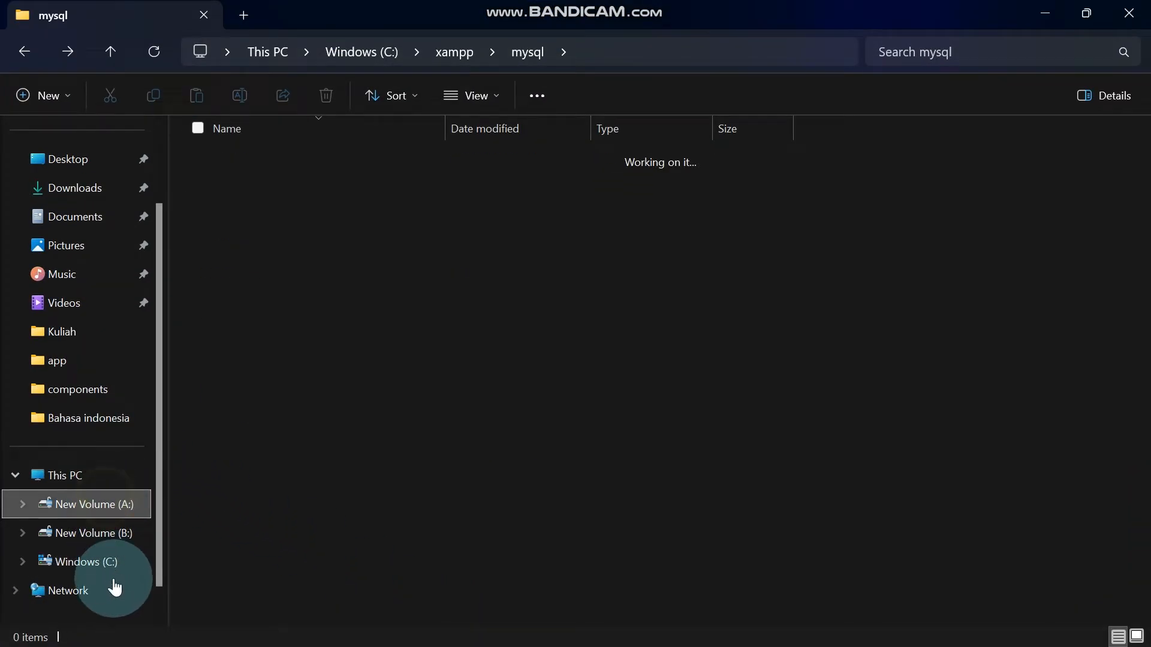
Navigate to C:\xampp\mysql showing the backup, bin and data folders
{"action": "left_click", "coordinate": [86, 561]}
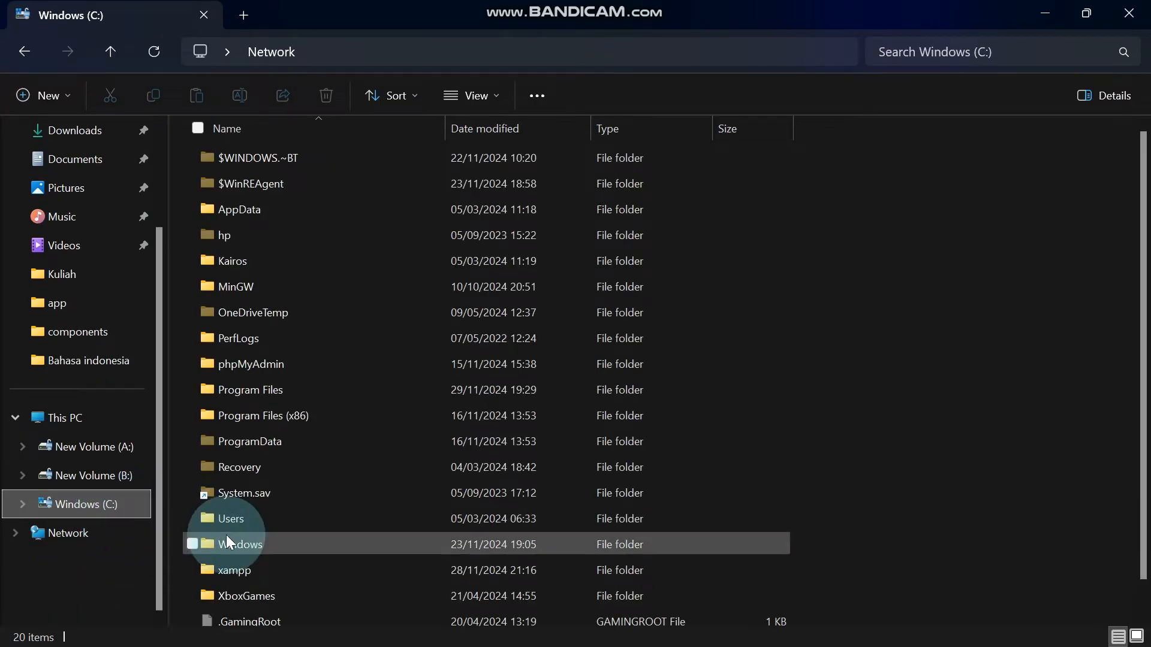
{"action": "double_click", "coordinate": [234, 571]}
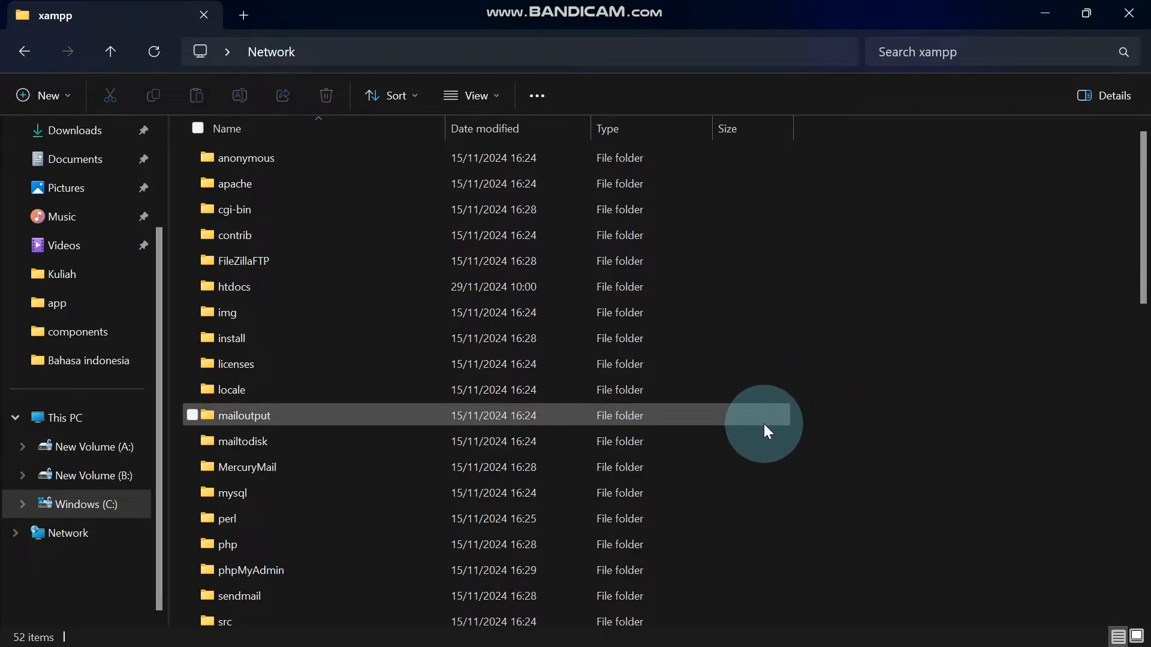
{"action": "double_click", "coordinate": [231, 492]}
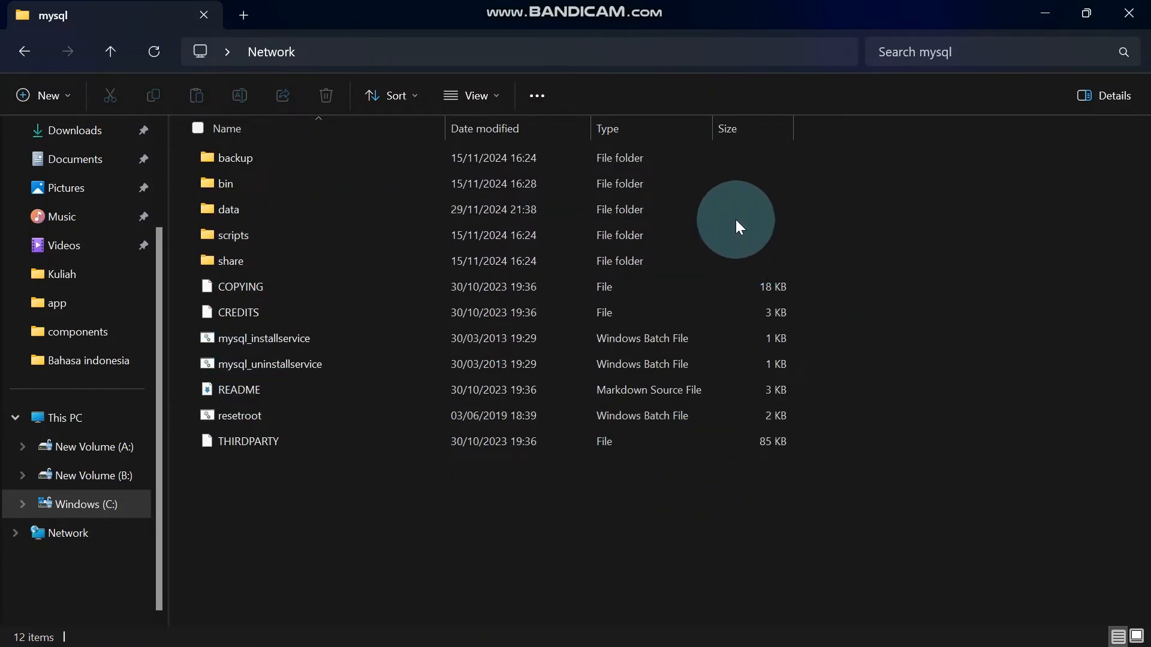
Duplicate the data folder as data_old, then enter the original data folder
{"action": "left_click", "coordinate": [227, 208]}
{"action": "type", "text": "data_"}
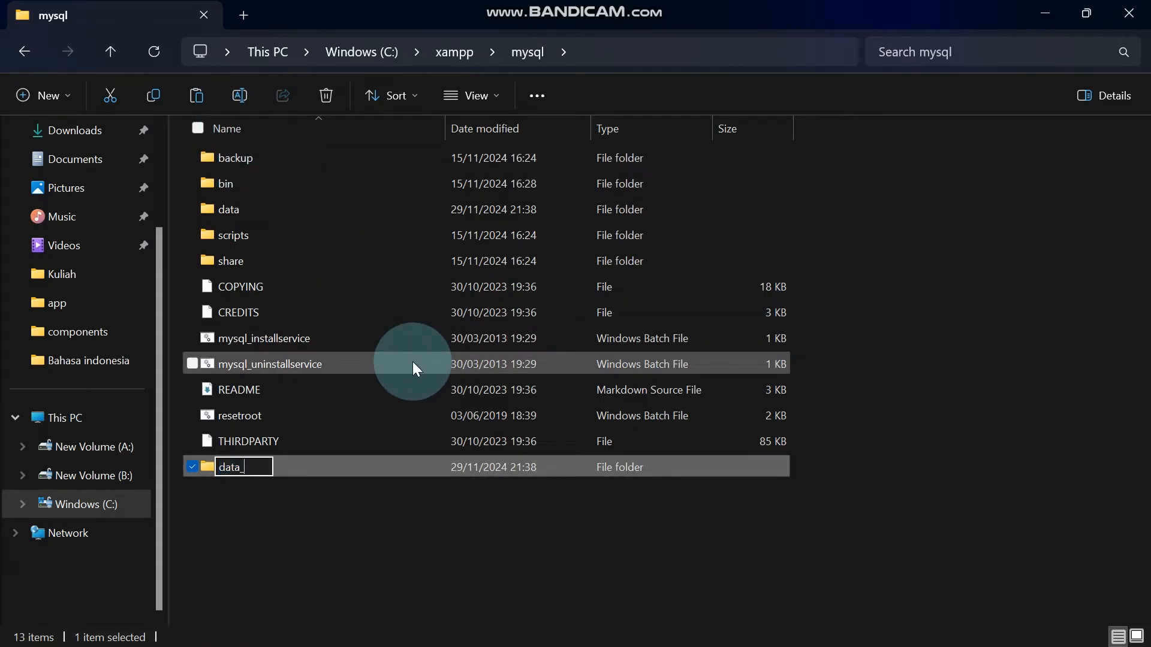
{"action": "type", "text": "old"}
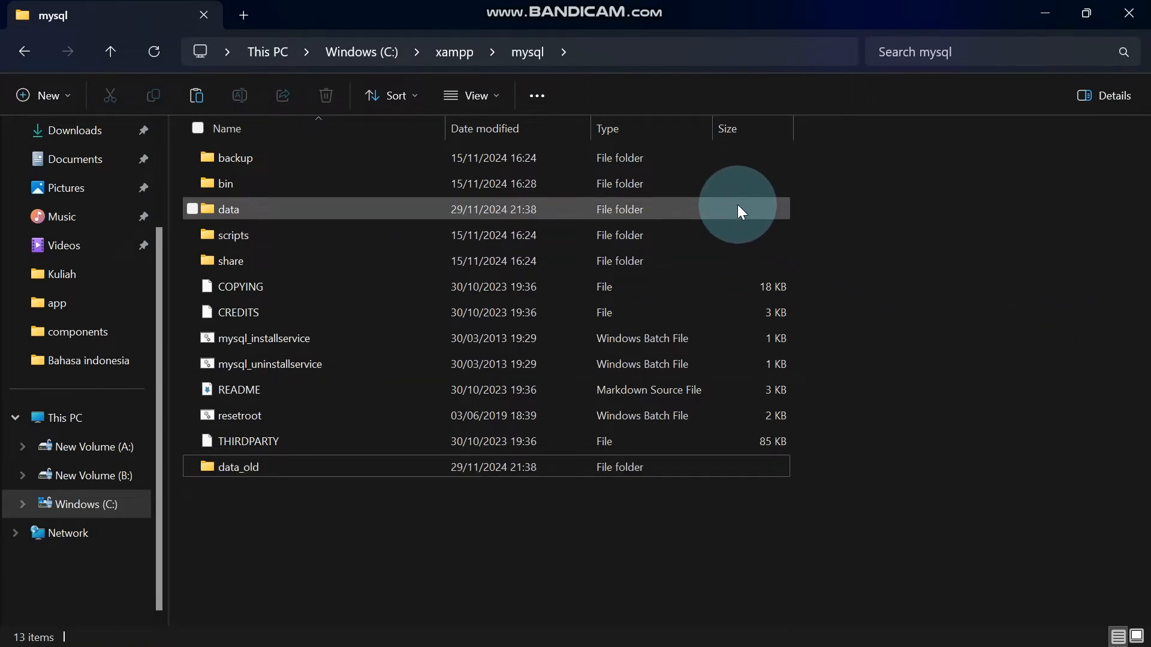
{"action": "double_click", "coordinate": [228, 209]}
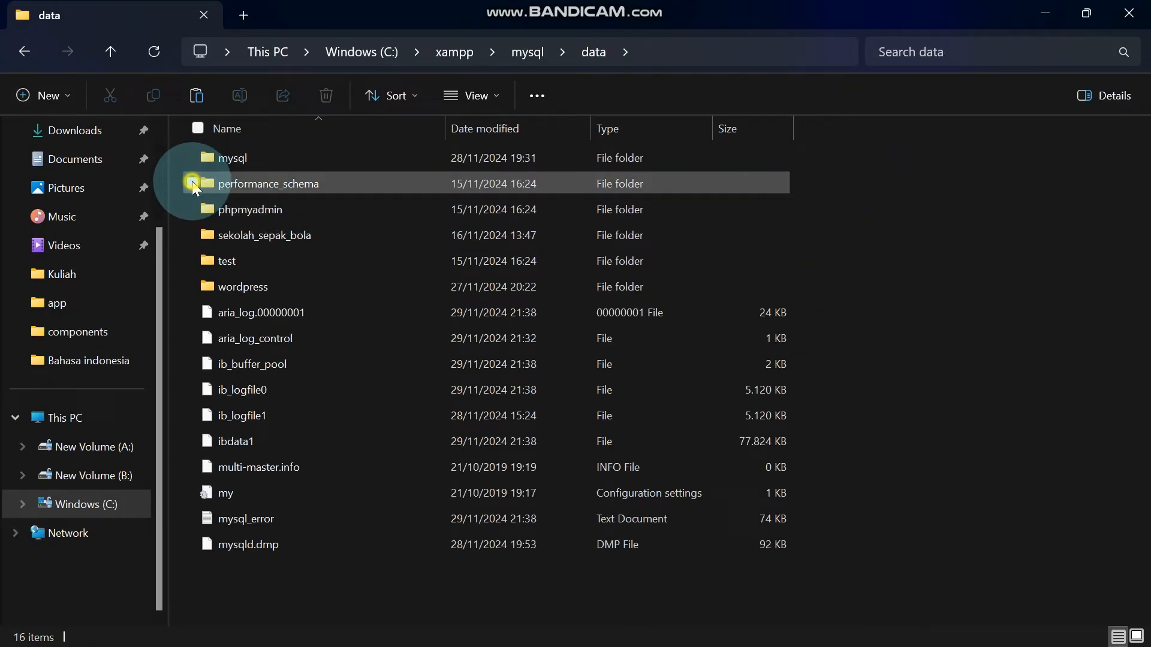
Delete mysql, performance_schema, phpmyadmin, test and log files, keeping sekolah_sepak_bola, wordpress and ibdata1
{"action": "left_click", "coordinate": [192, 209]}
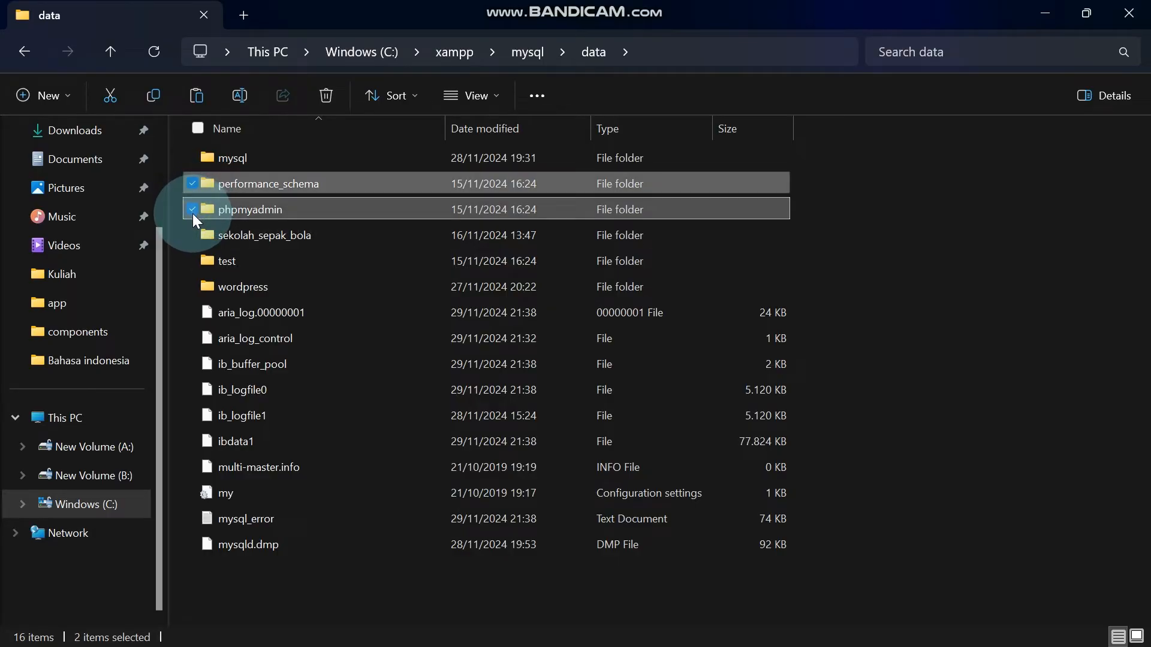
{"action": "left_click", "coordinate": [192, 159]}
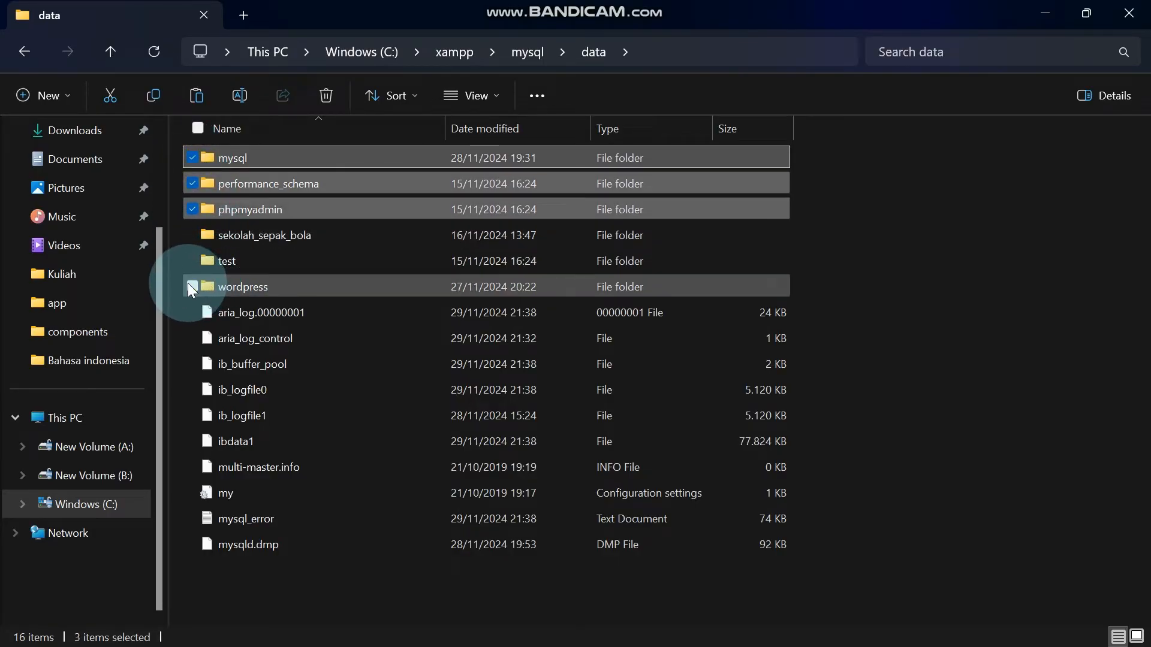
{"action": "left_click", "coordinate": [194, 260]}
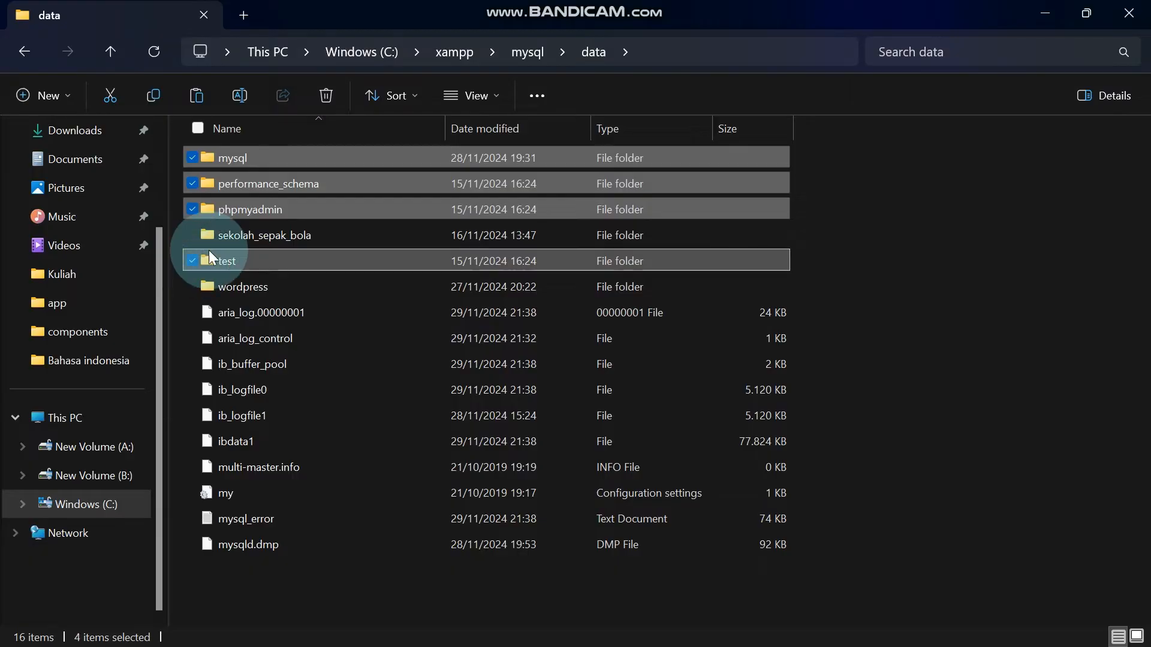
{"action": "left_click", "coordinate": [325, 96]}
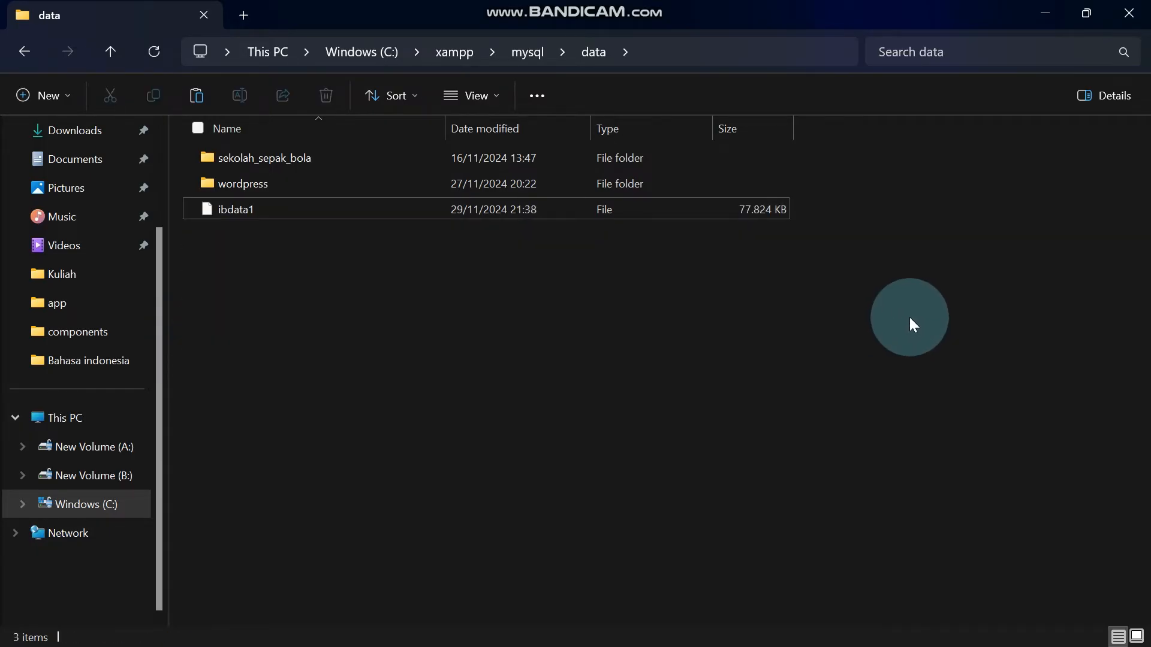
{"action": "mouse_move", "coordinate": [104, 179]}
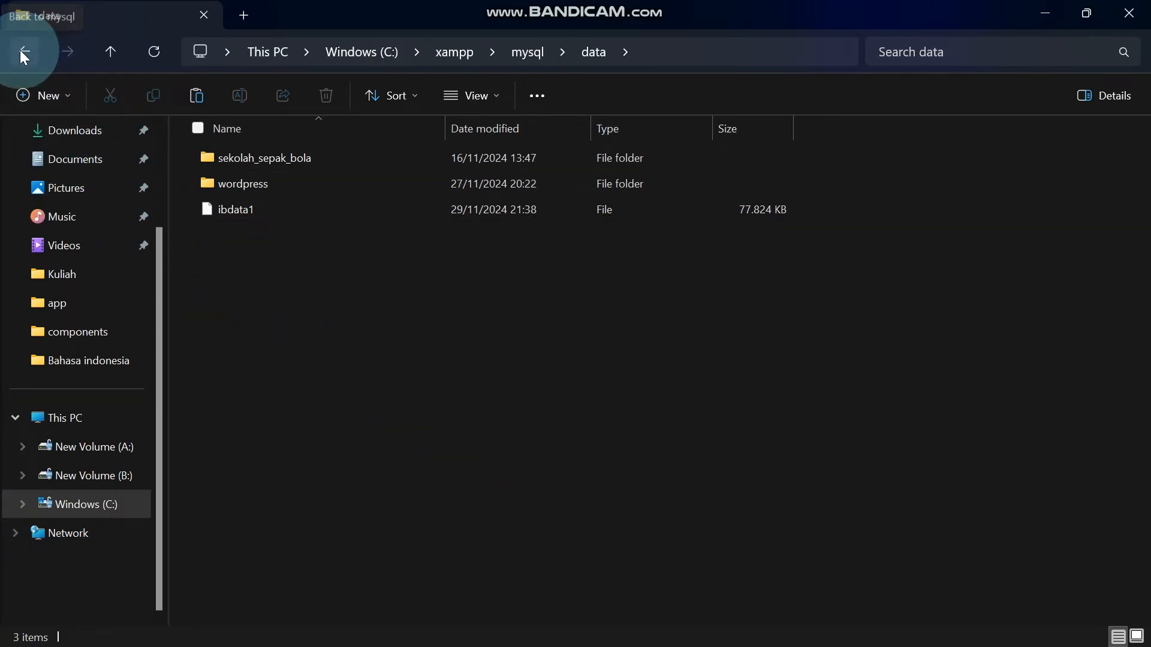
Copy the backup's mysql, performance_schema, phpmyadmin and test folders into data
{"action": "left_click", "coordinate": [24, 51]}
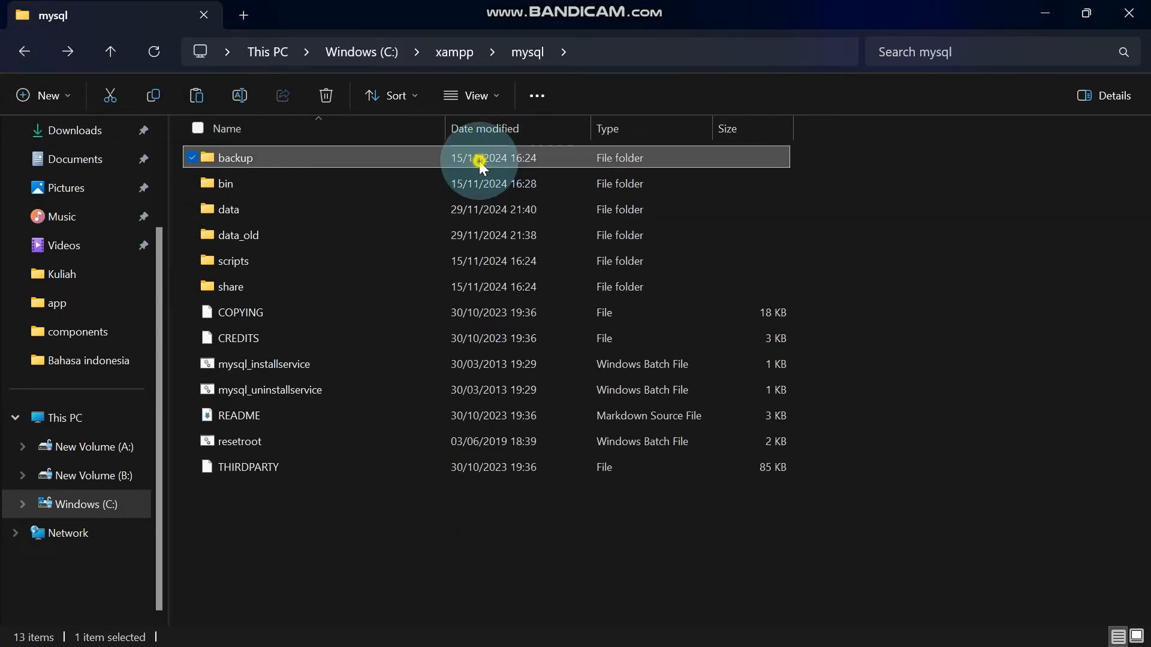
{"action": "double_click", "coordinate": [235, 157]}
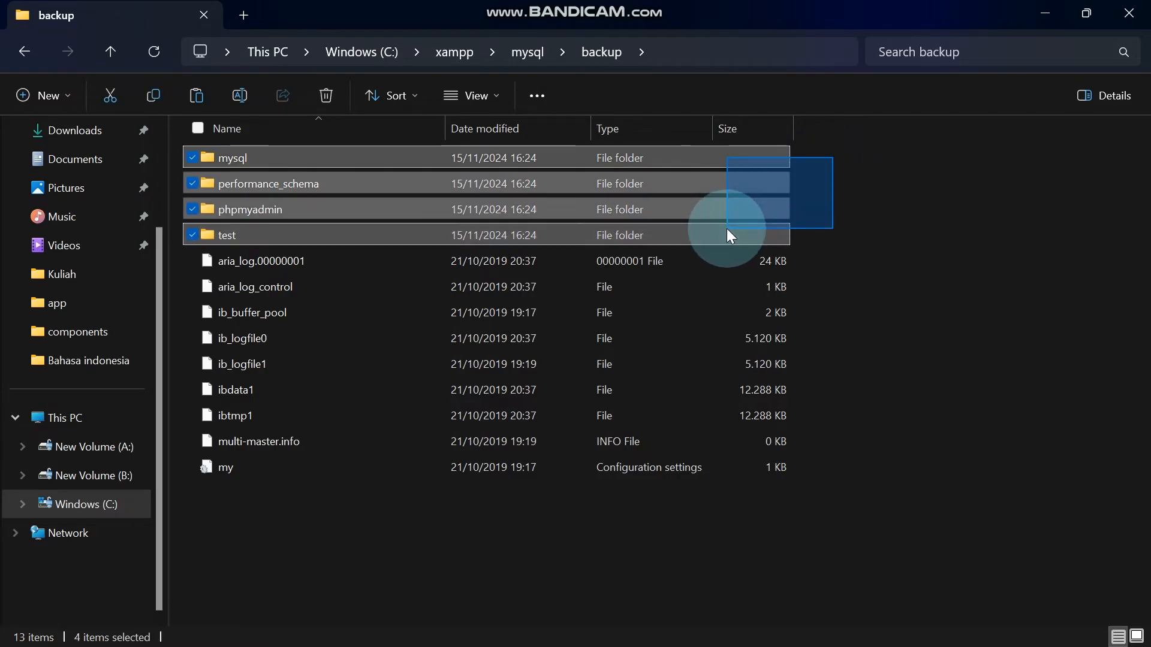
{"action": "left_click", "coordinate": [110, 51]}
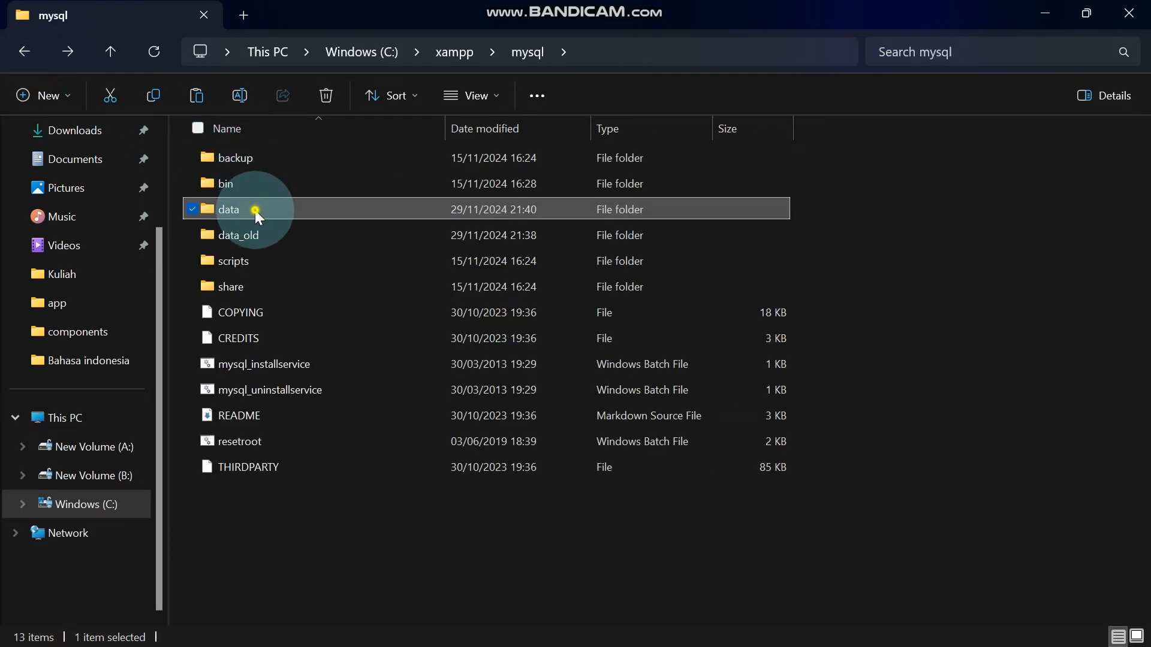
{"action": "double_click", "coordinate": [228, 209]}
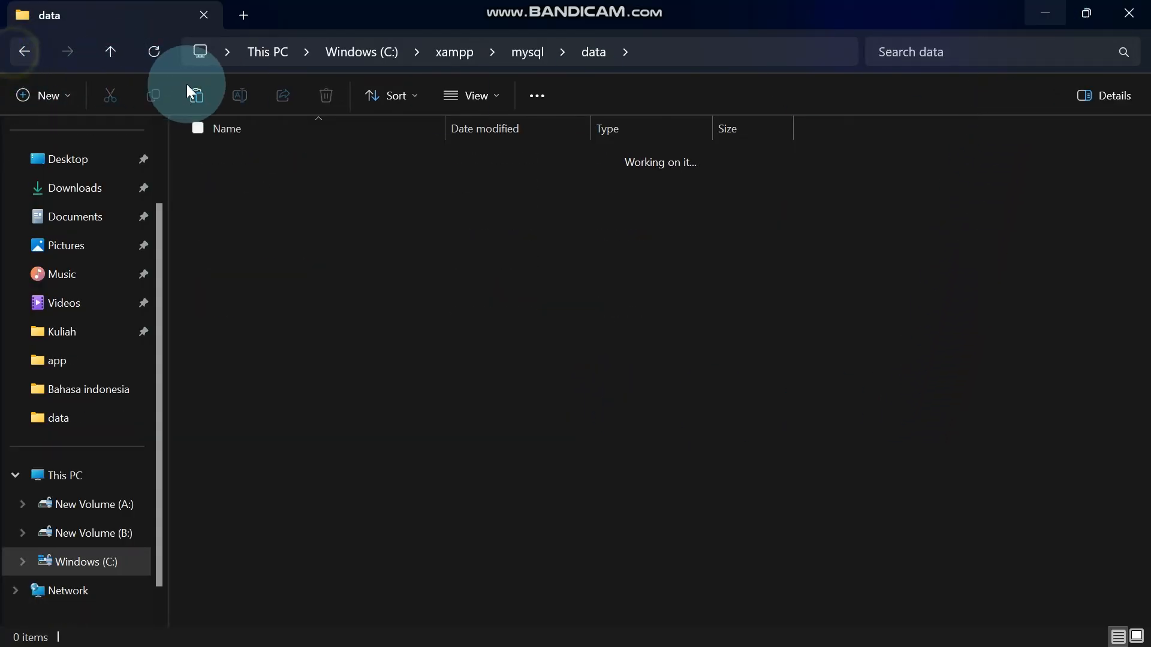
{"action": "left_click", "coordinate": [24, 52]}
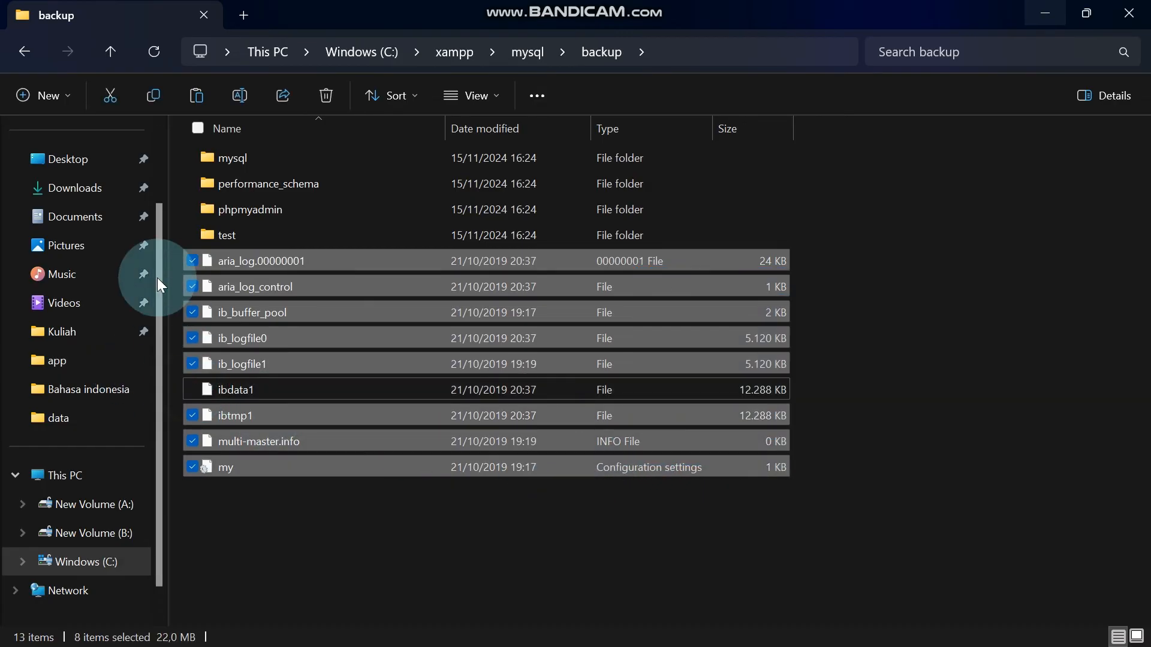
Copy the backup's log and config files into data, keeping the existing ibdata1
{"action": "left_click", "coordinate": [109, 51]}
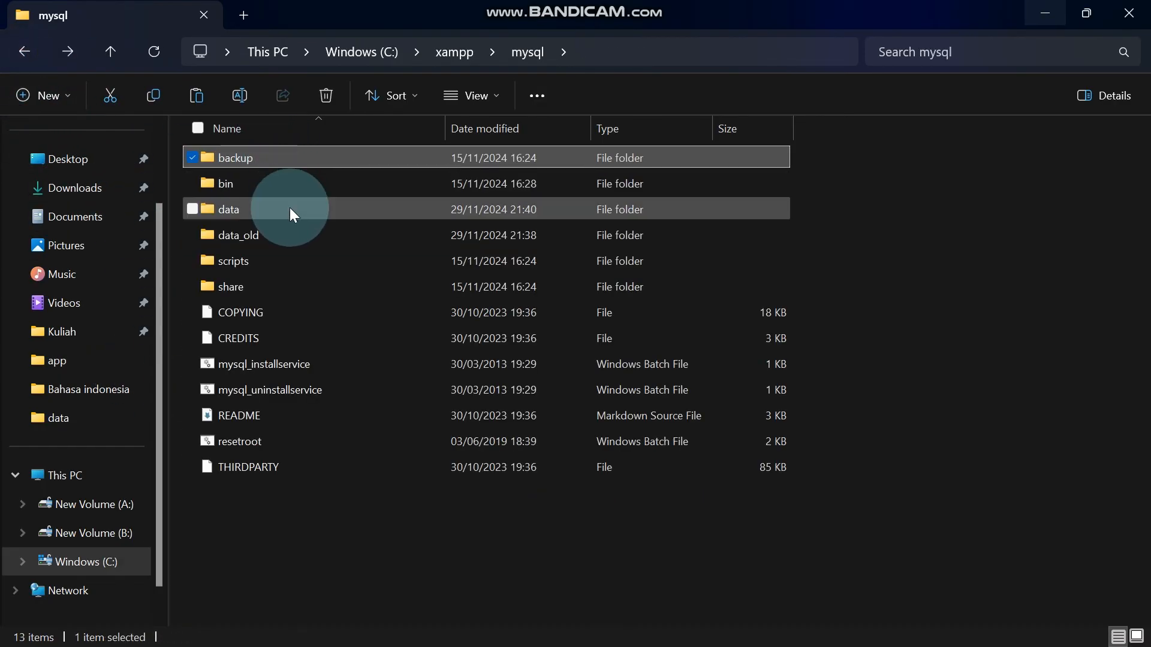
{"action": "double_click", "coordinate": [228, 208]}
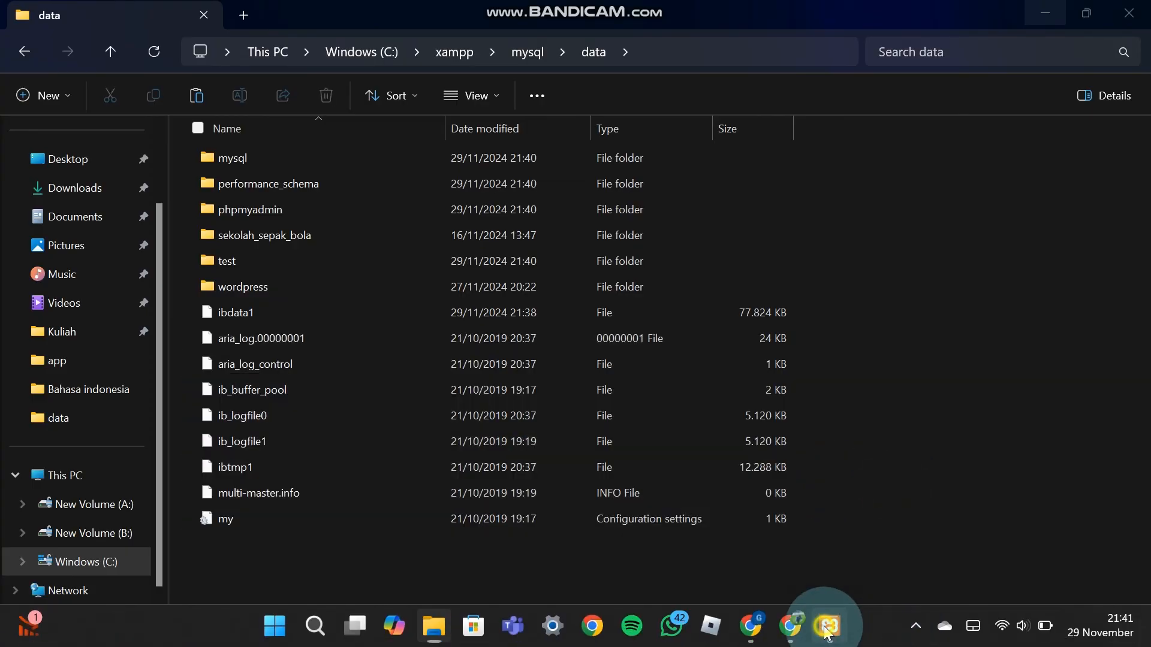
Return to XAMPP Control Panel with MySQL running on port 3306 alongside Apache
{"action": "left_click", "coordinate": [826, 626]}
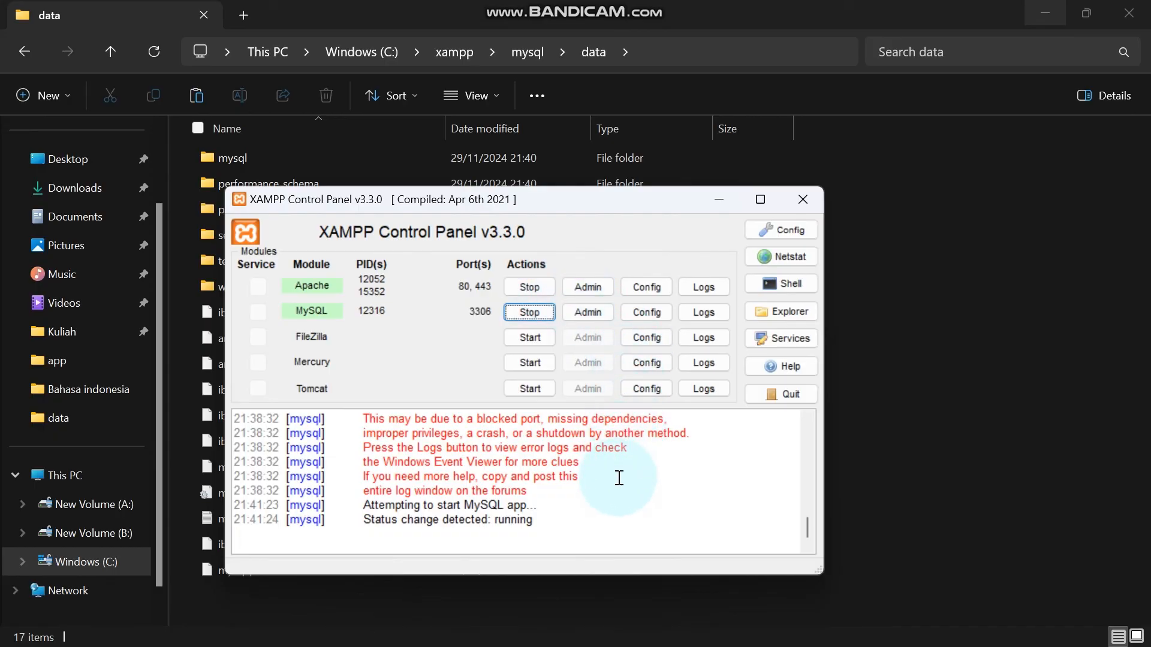
{"action": "mouse_move", "coordinate": [693, 443]}
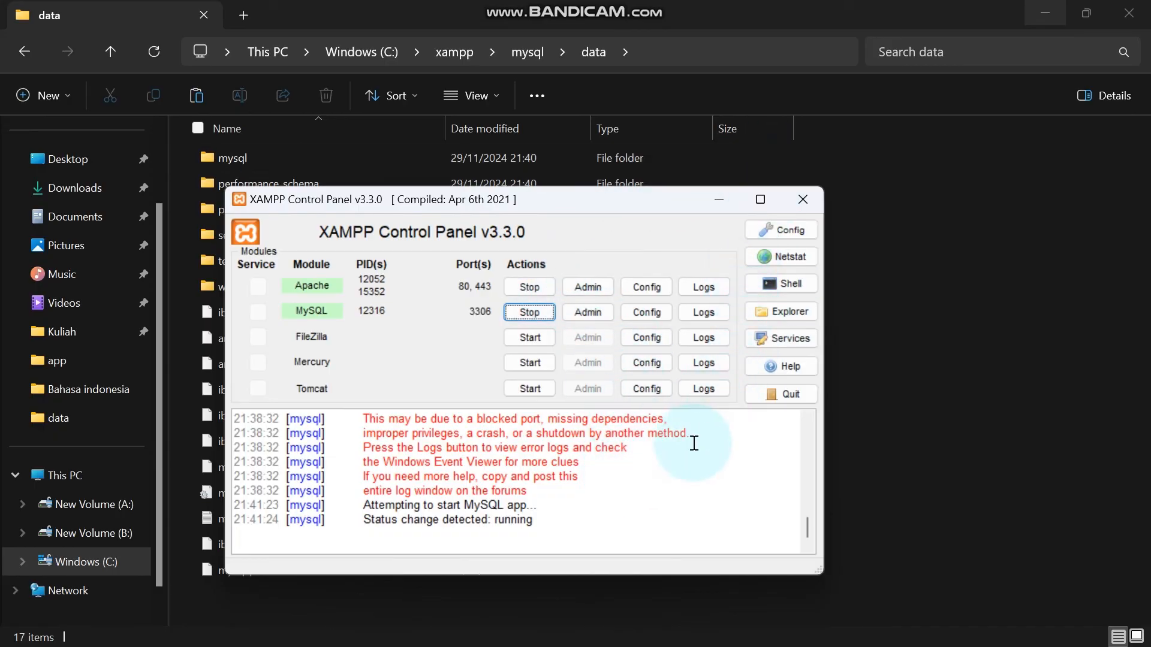
{"action": "mouse_move", "coordinate": [686, 9]}
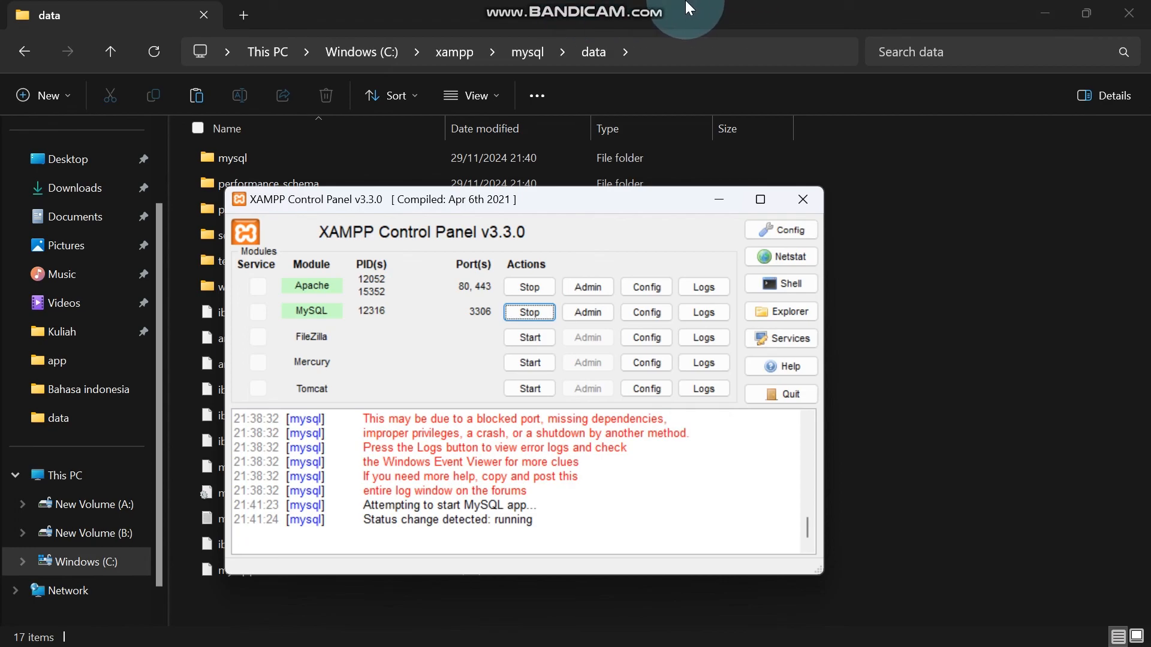